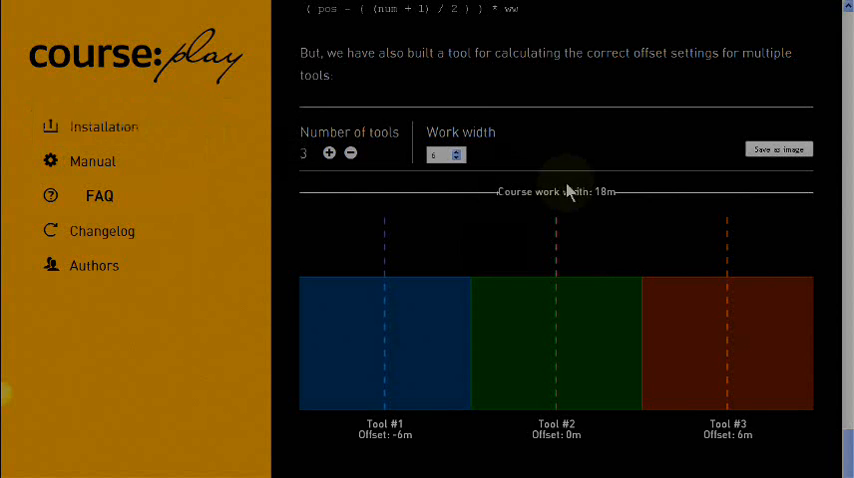
pyautogui.moveTo(128, 136)
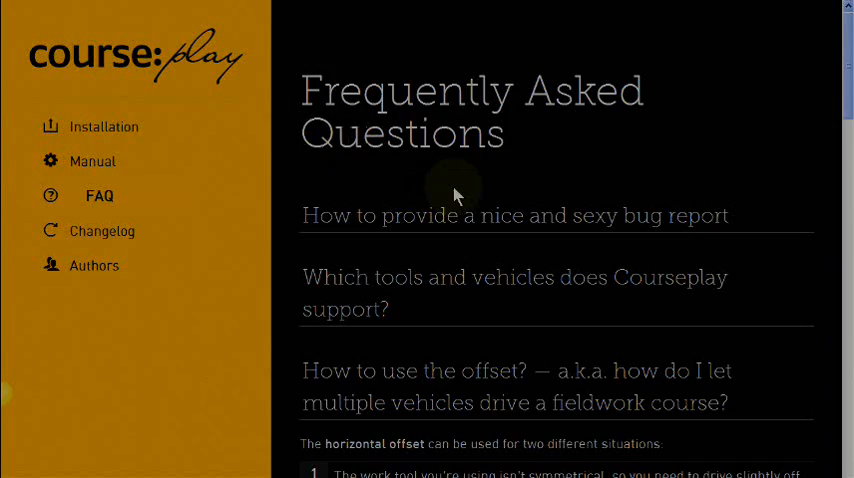
# Step: Scroll past the horizontal offset and lane change sections to the two-tool offset calculator
pyautogui.scroll(-3)
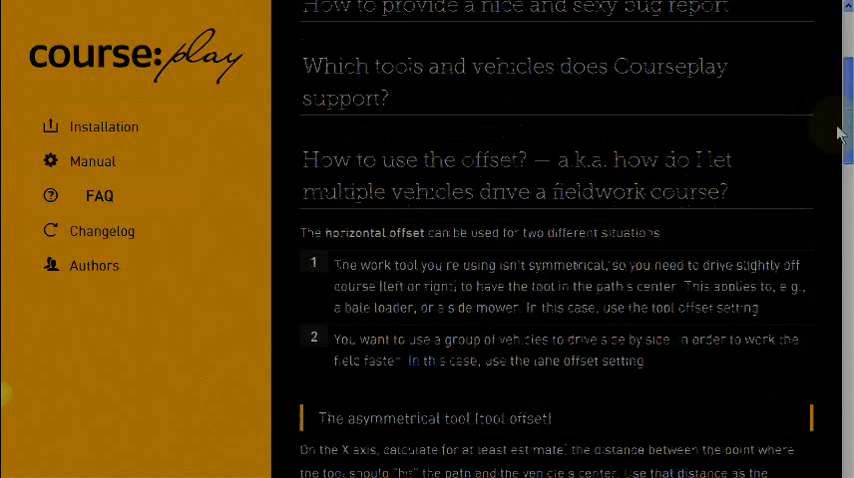
pyautogui.scroll(-3)
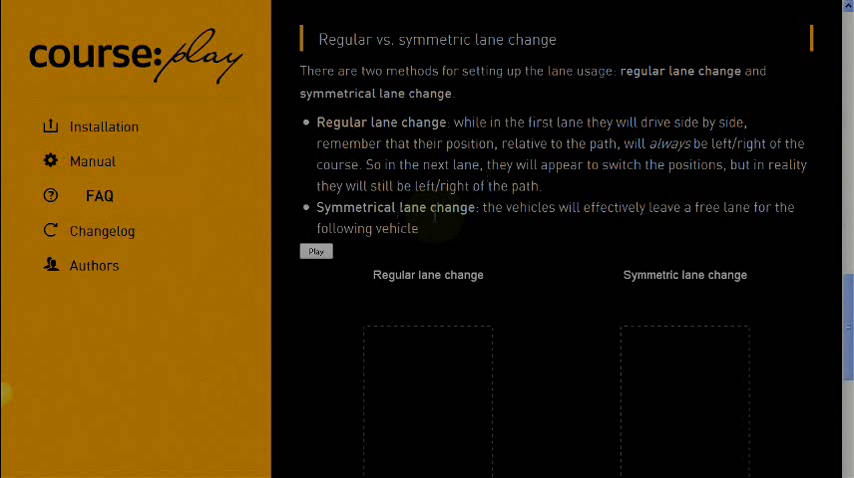
pyautogui.moveTo(620, 232)
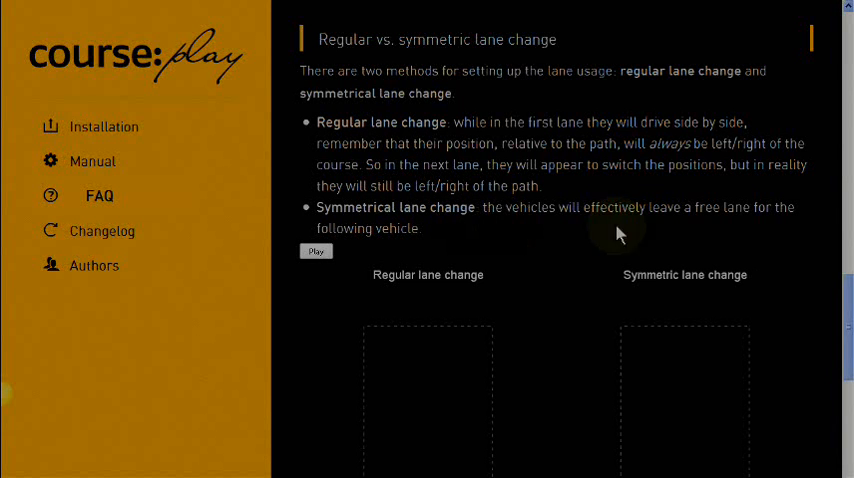
pyautogui.scroll(-3)
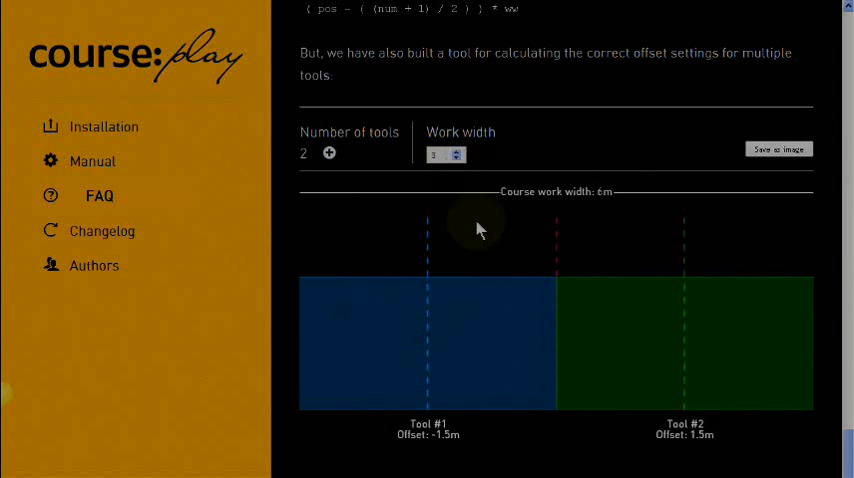
pyautogui.moveTo(430, 448)
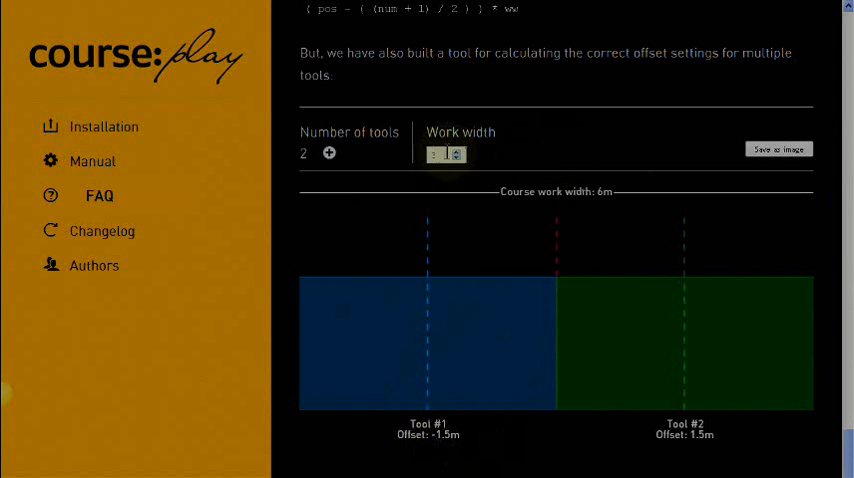
# Step: Set work width 8 m and three tools, giving offsets -8, 0 and 8 m
pyautogui.click(458, 150)
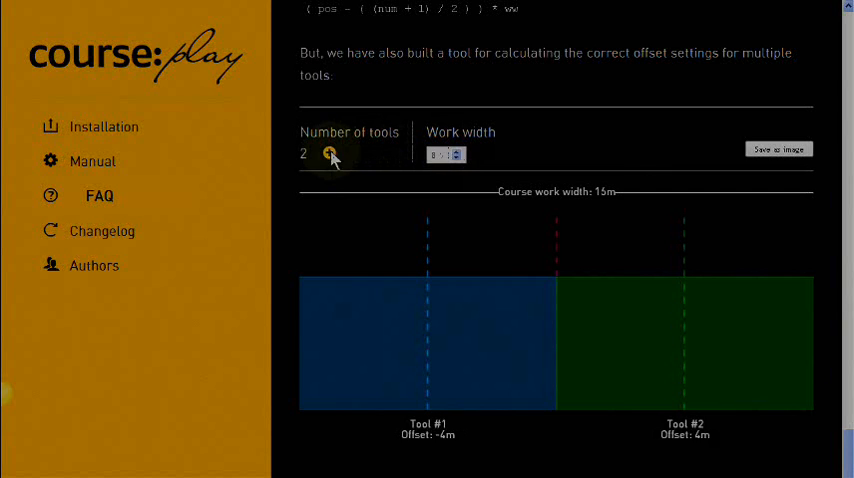
pyautogui.click(328, 152)
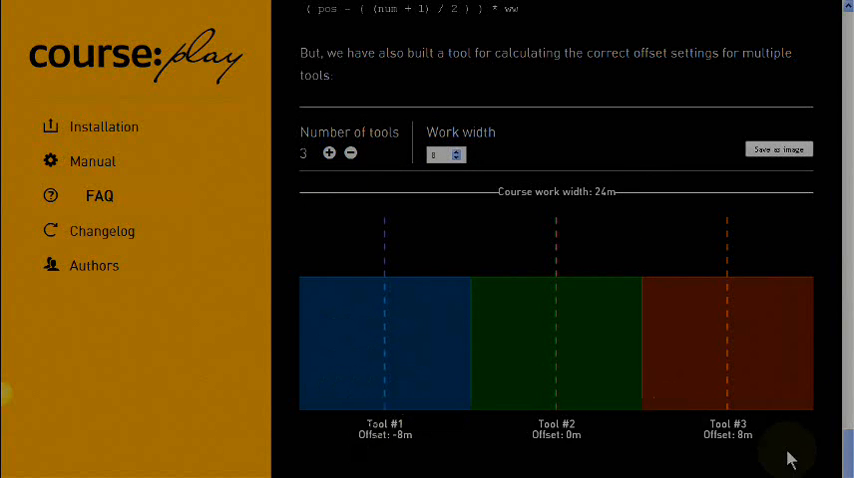
pyautogui.moveTo(562, 348)
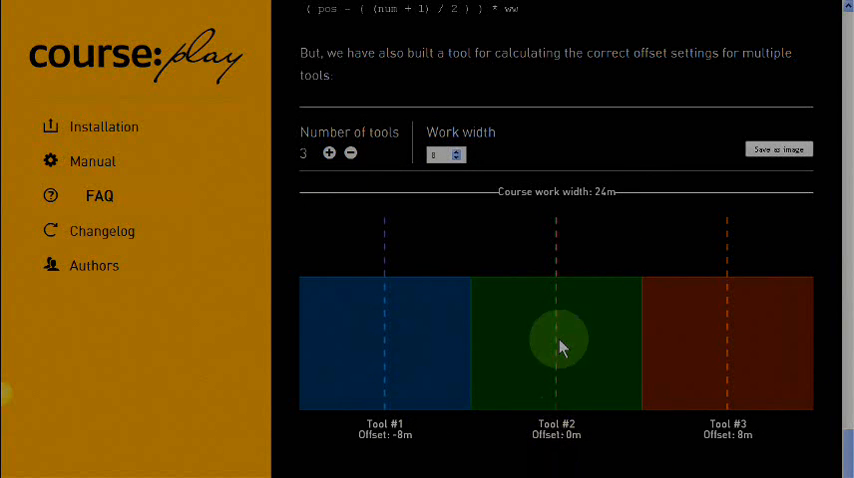
pyautogui.moveTo(596, 448)
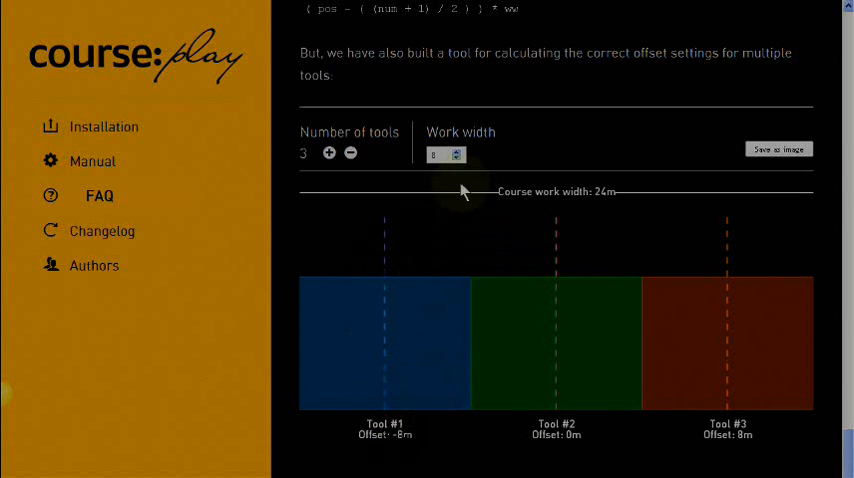
# Step: Change work width to 12 m, giving 36 m course width and offsets -12, 0, 12 m
pyautogui.click(440, 154)
pyautogui.write('12')
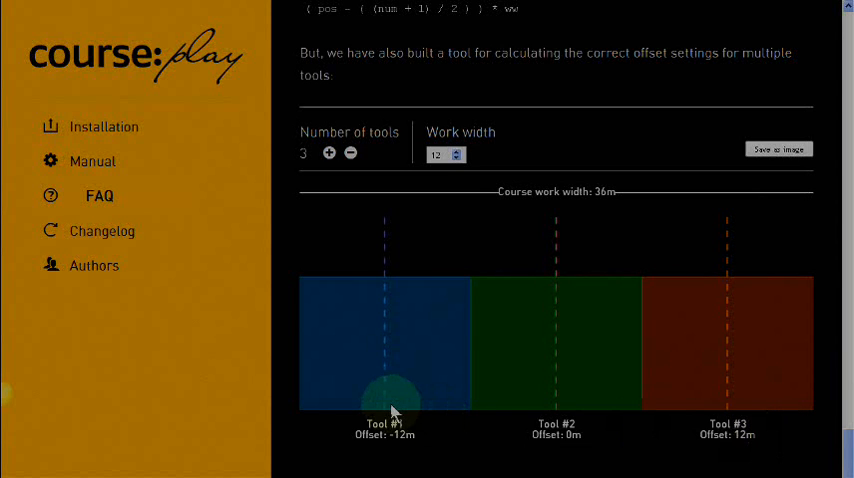
pyautogui.moveTo(402, 408)
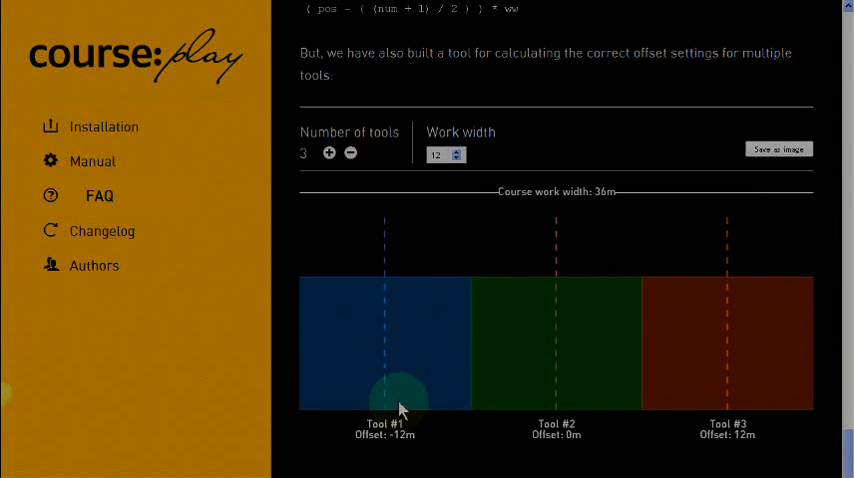
pyautogui.moveTo(432, 344)
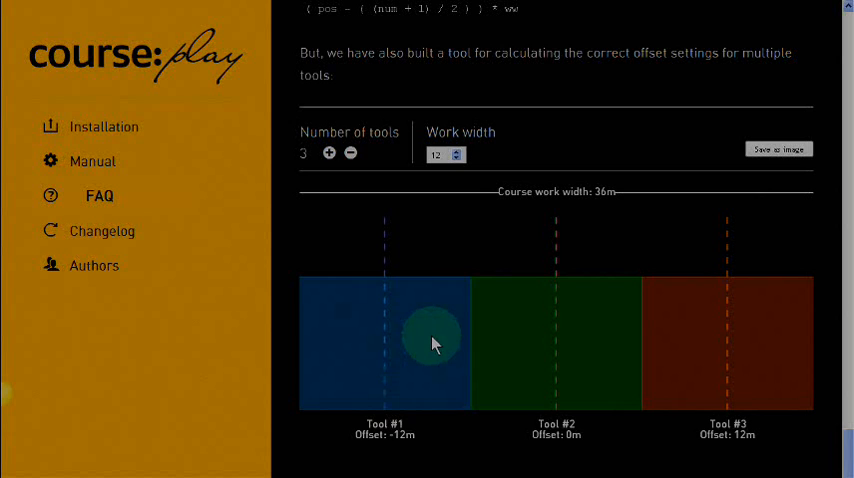
pyautogui.moveTo(416, 390)
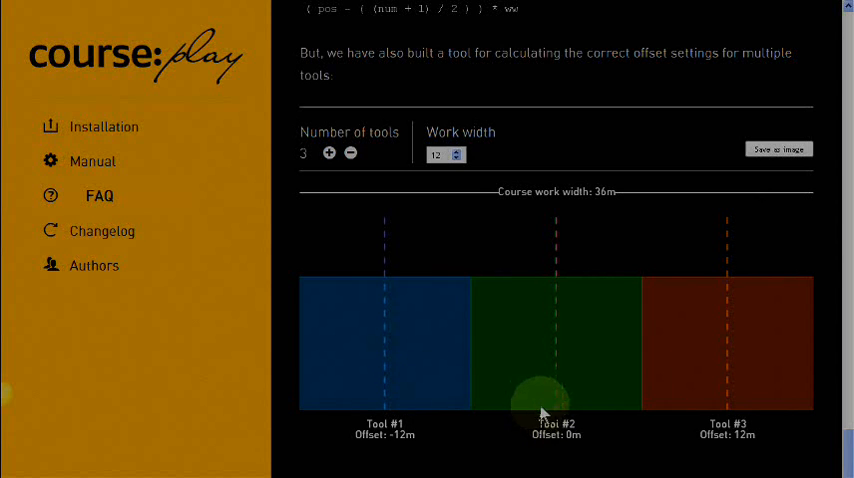
pyautogui.moveTo(552, 396)
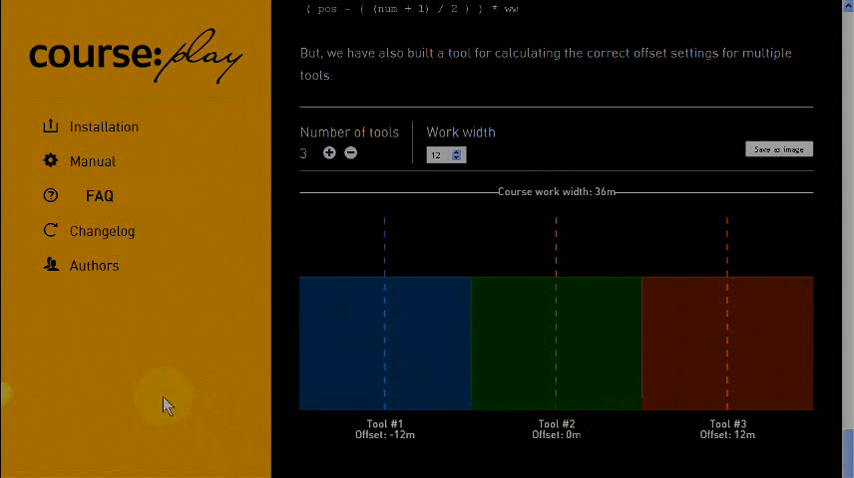
pyautogui.moveTo(784, 360)
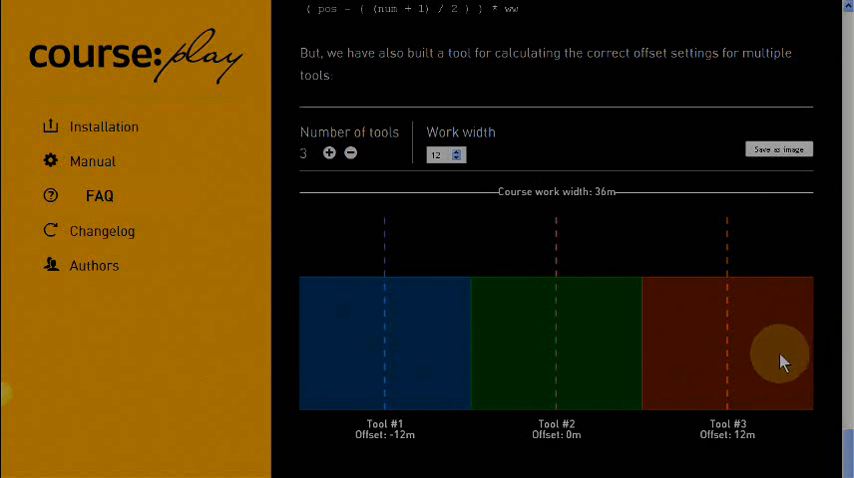
pyautogui.moveTo(800, 364)
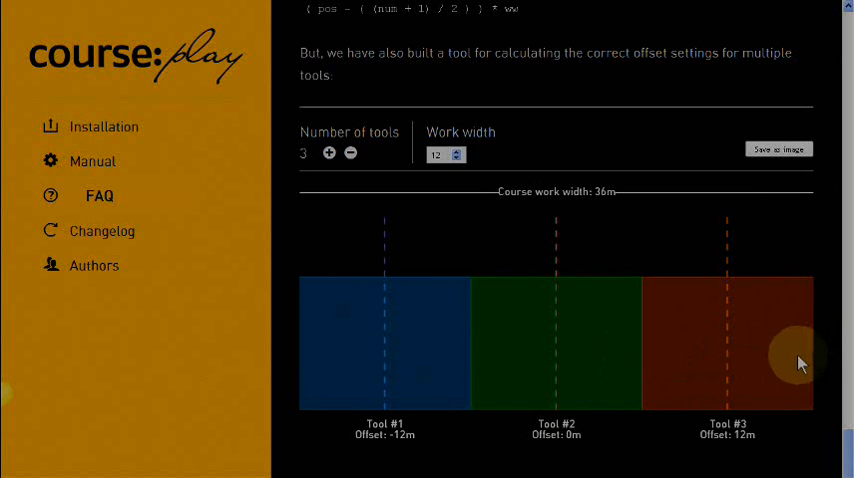
pyautogui.moveTo(838, 336)
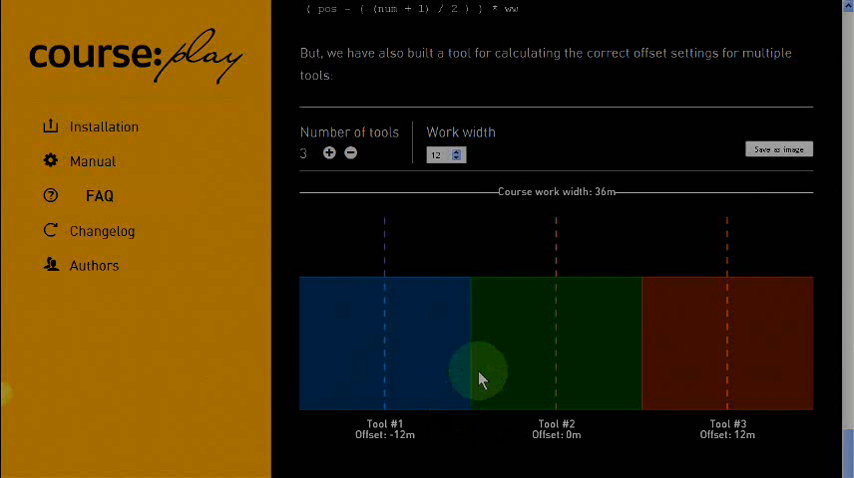
pyautogui.moveTo(572, 424)
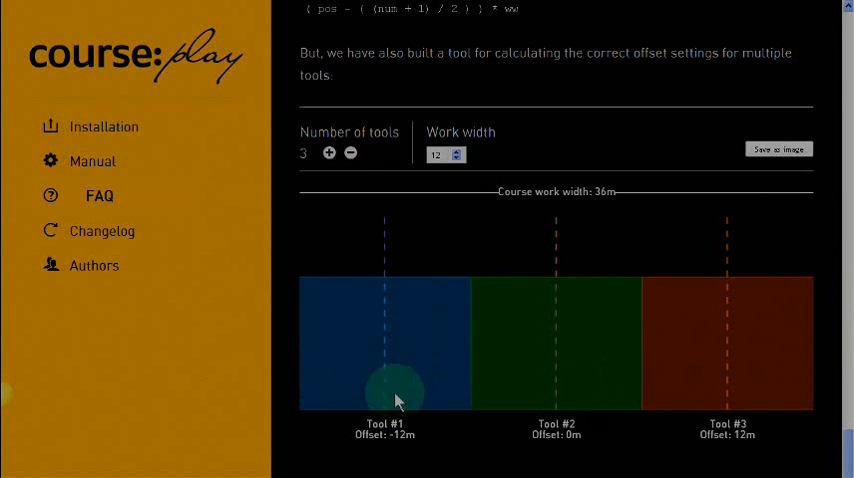
pyautogui.moveTo(708, 92)
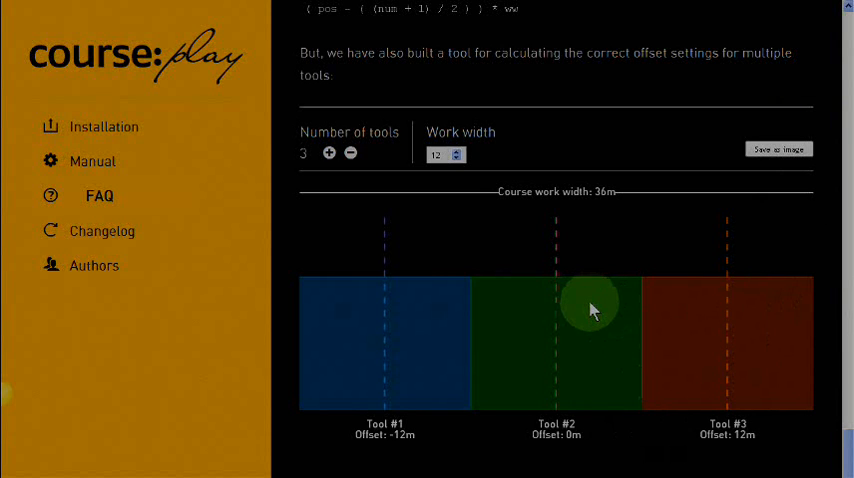
pyautogui.moveTo(588, 380)
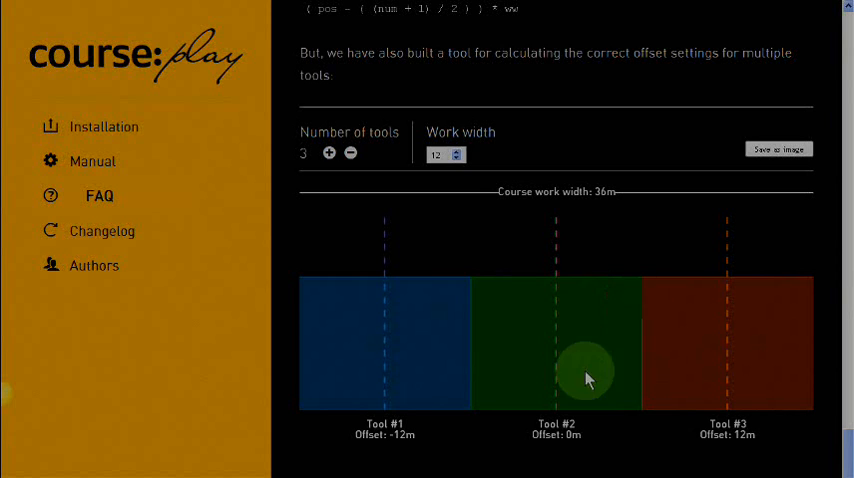
pyautogui.moveTo(500, 212)
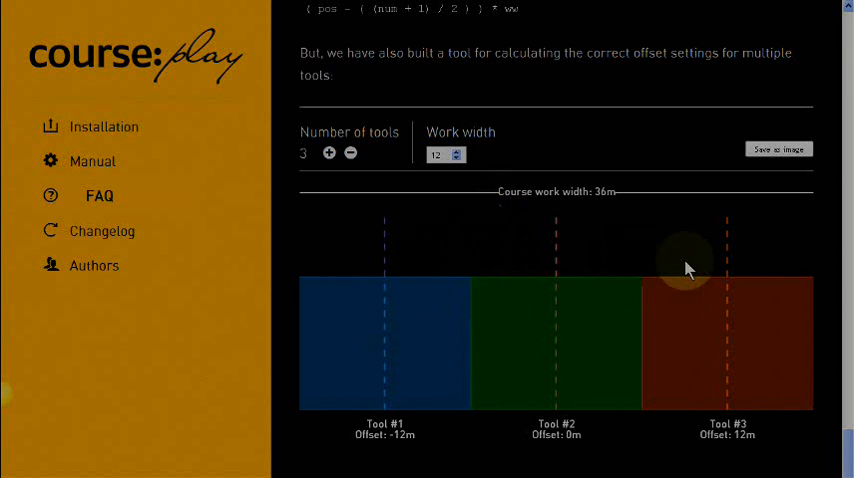
pyautogui.moveTo(656, 408)
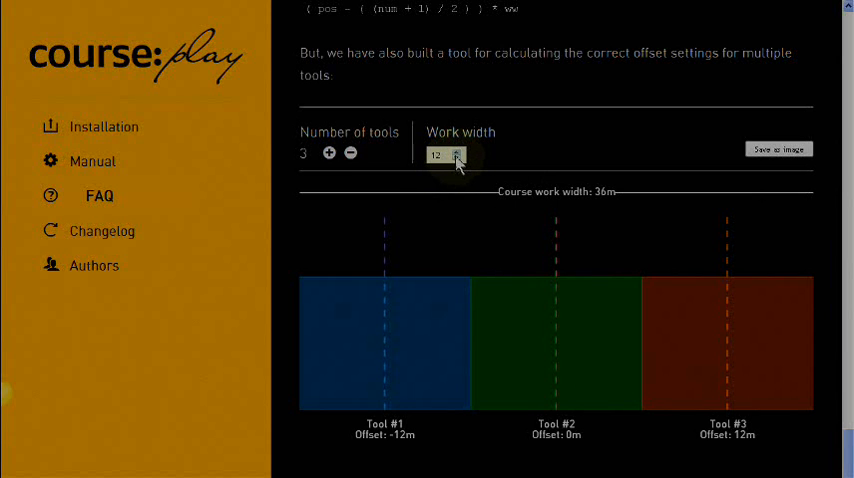
# Step: Raise work width to 16 m and add a fourth tool, giving offsets -24, -8, 8, 24 m
pyautogui.click(464, 150)
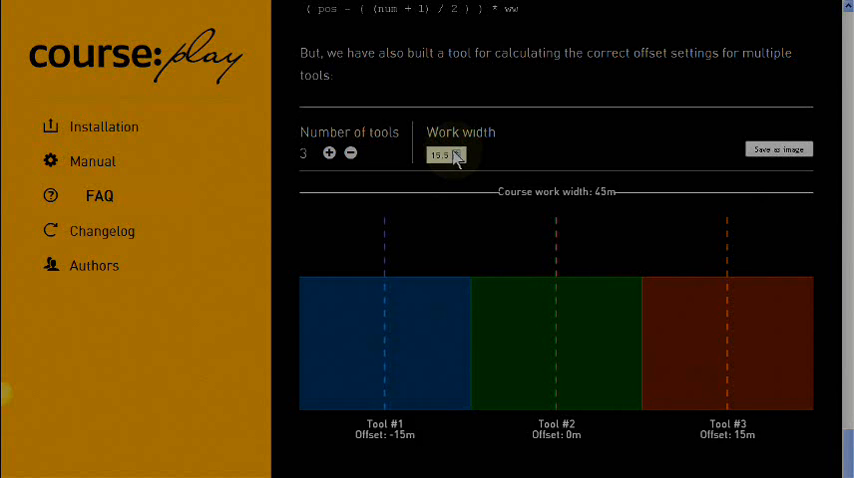
pyautogui.click(466, 154)
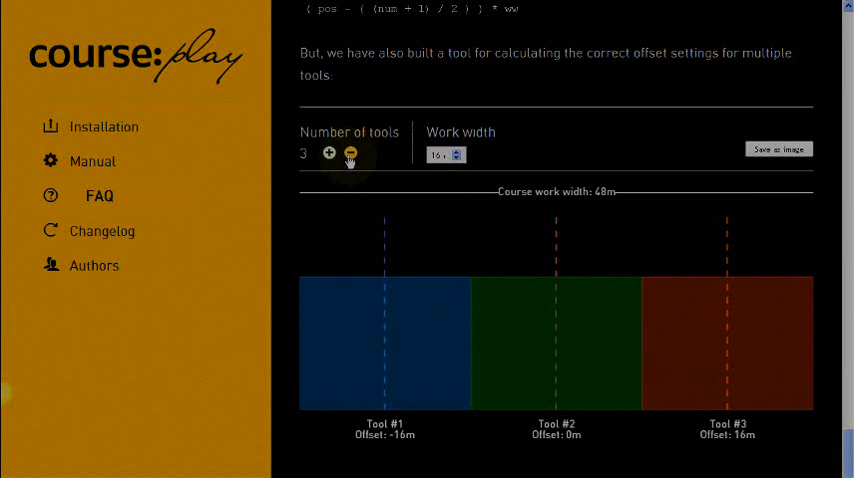
pyautogui.click(328, 152)
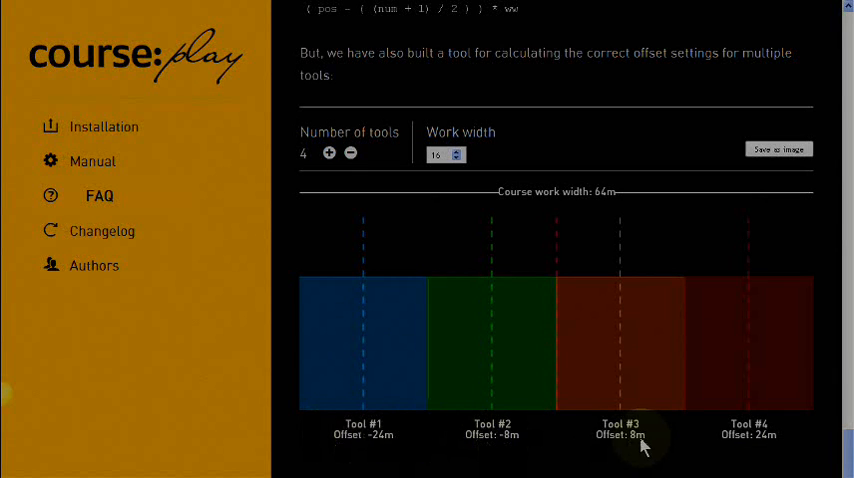
pyautogui.moveTo(746, 436)
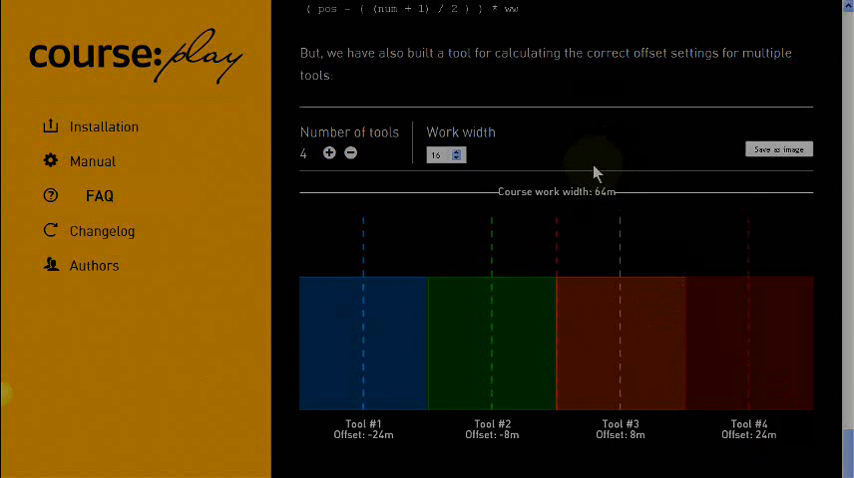
pyautogui.moveTo(390, 264)
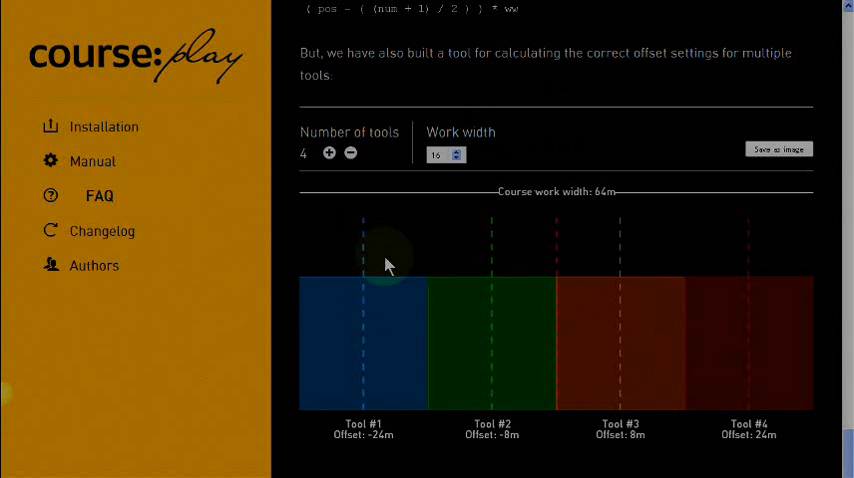